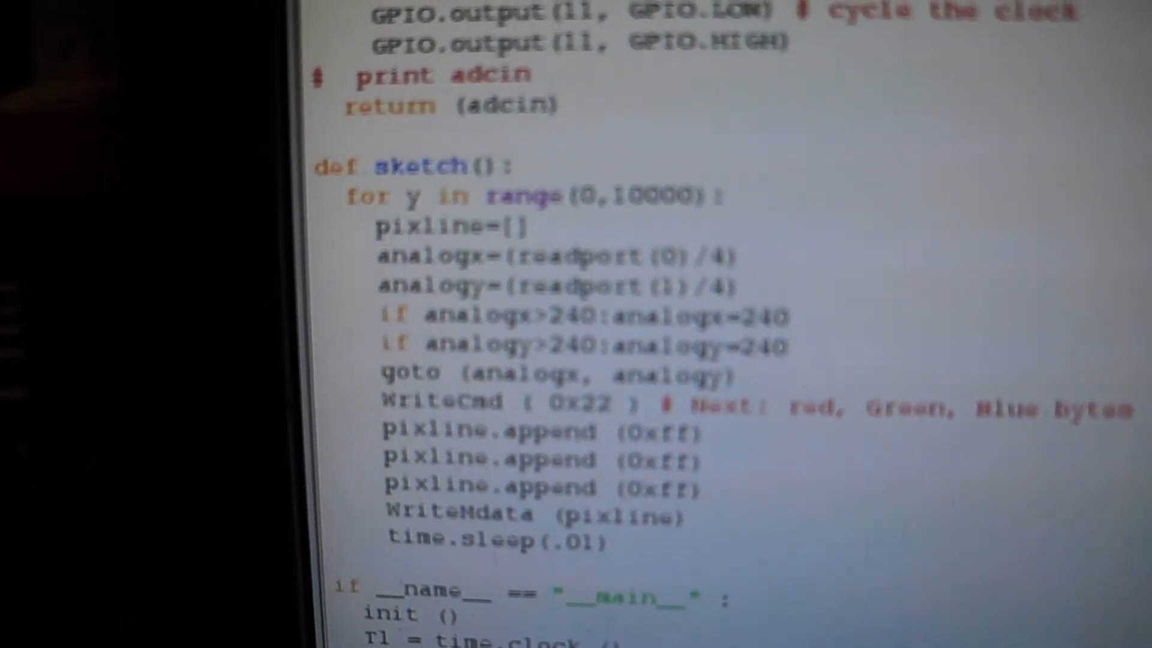
{"action": "scroll", "scroll_direction": "down", "scroll_amount": 3}
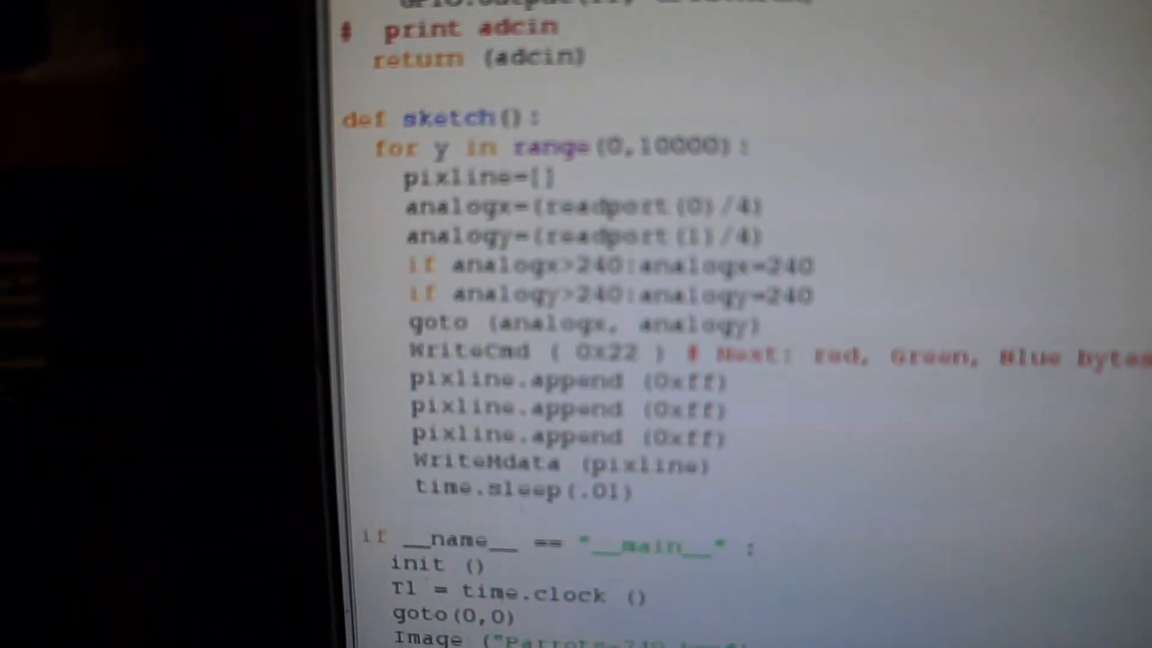